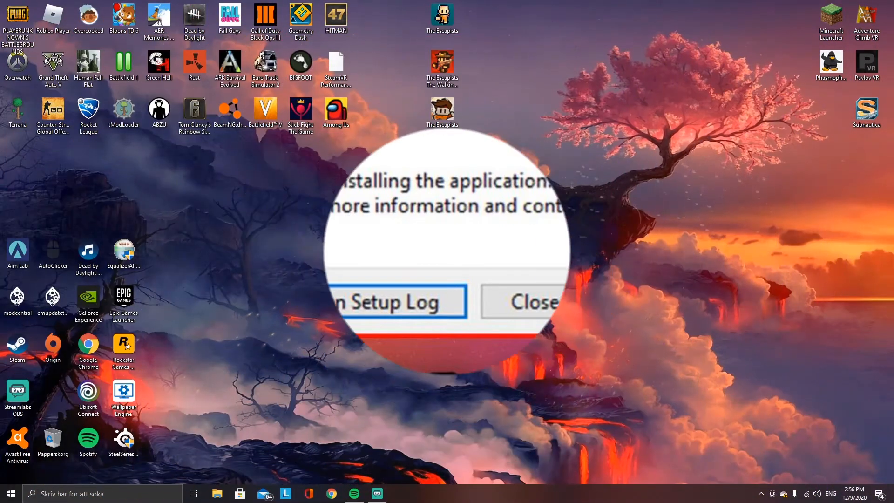
Launch Google Chrome from the taskbar
click(531, 302)
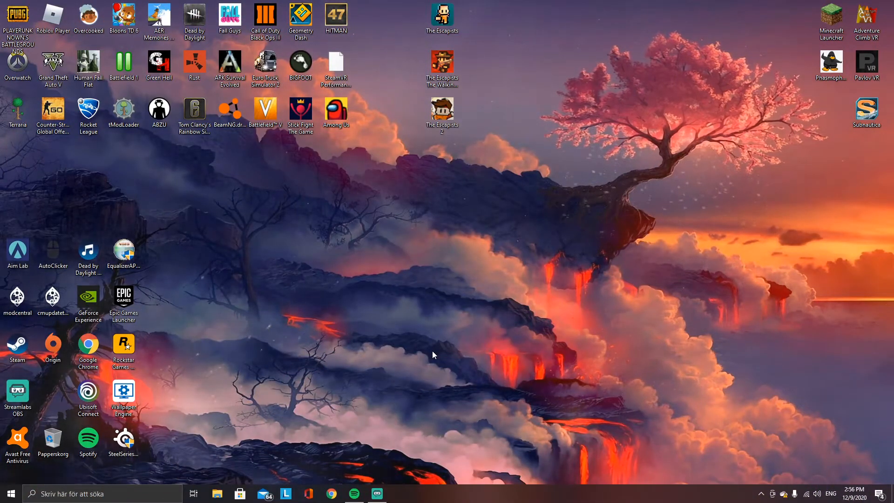
mouse_move(331, 494)
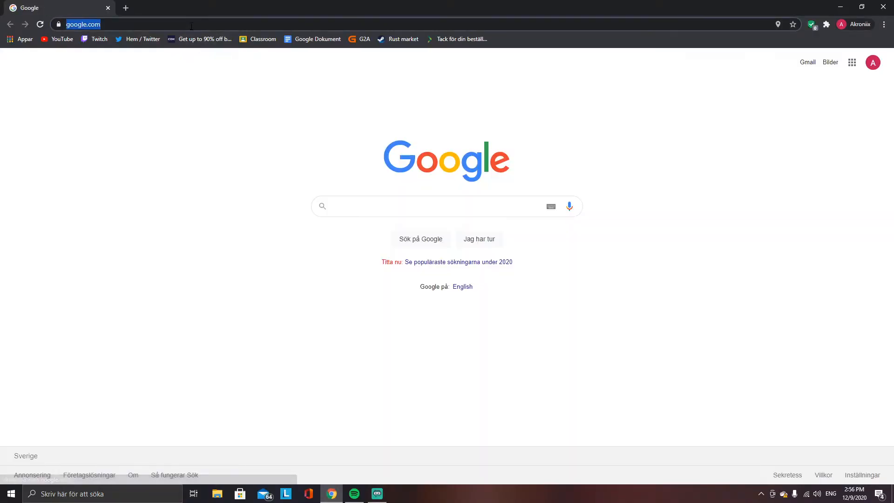
Search '7 zip', reach 7-zip.org and download the 64-bit 7z1900-x64.exe installer
text(7 zip)
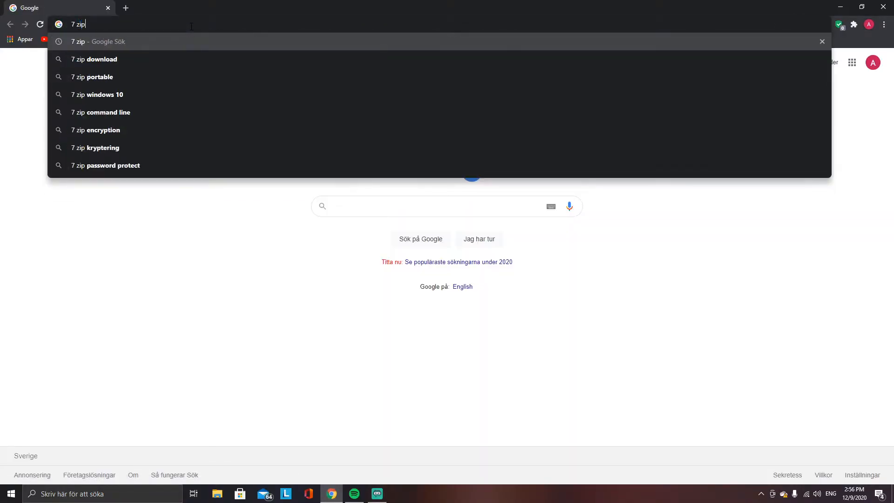
key(Return)
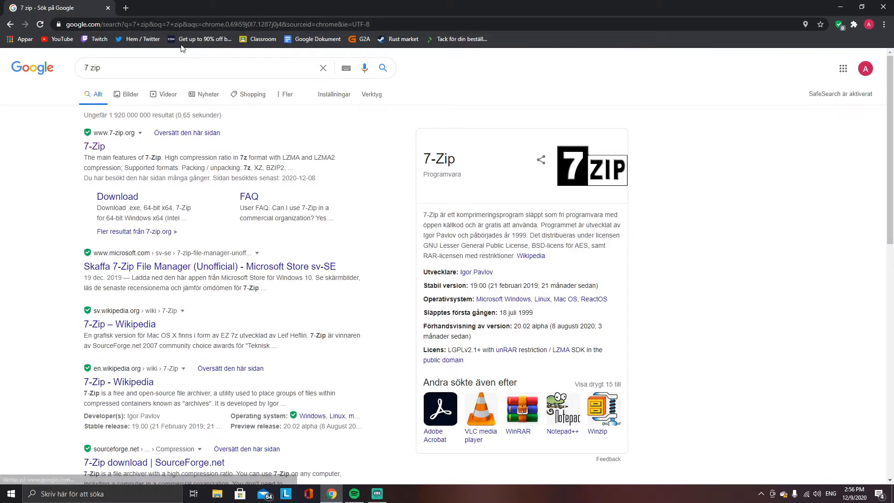
click(94, 147)
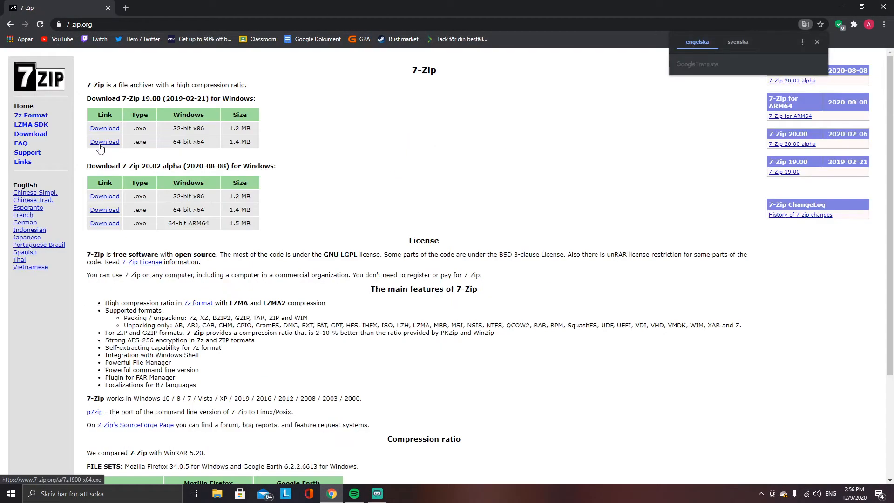
click(816, 41)
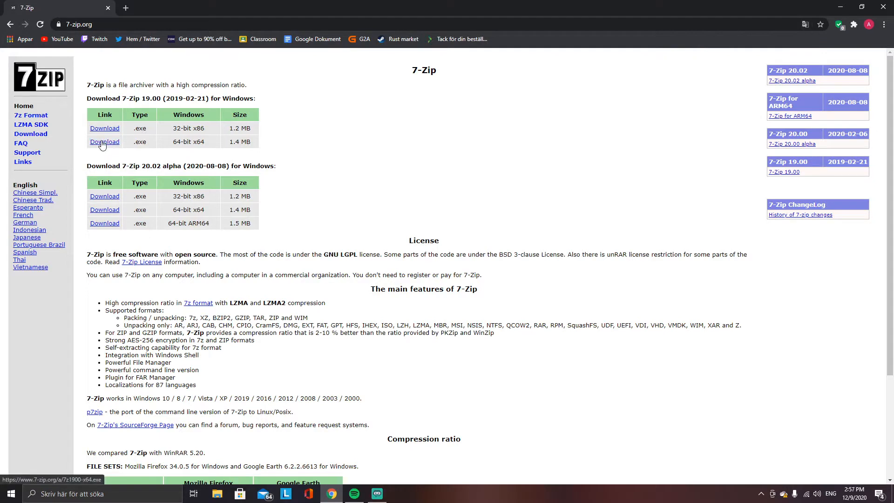
click(105, 142)
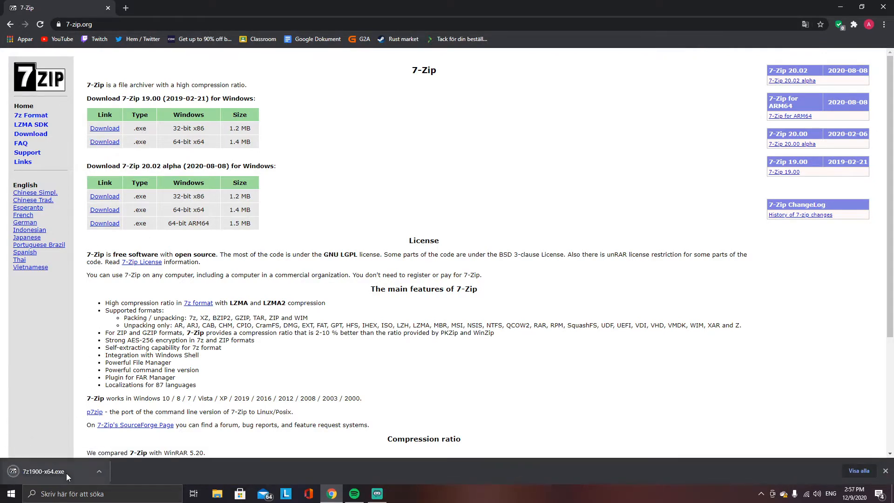
Run 7z1900-x64.exe and install 7-Zip into D:\Program Files\7-Zip\
click(40, 471)
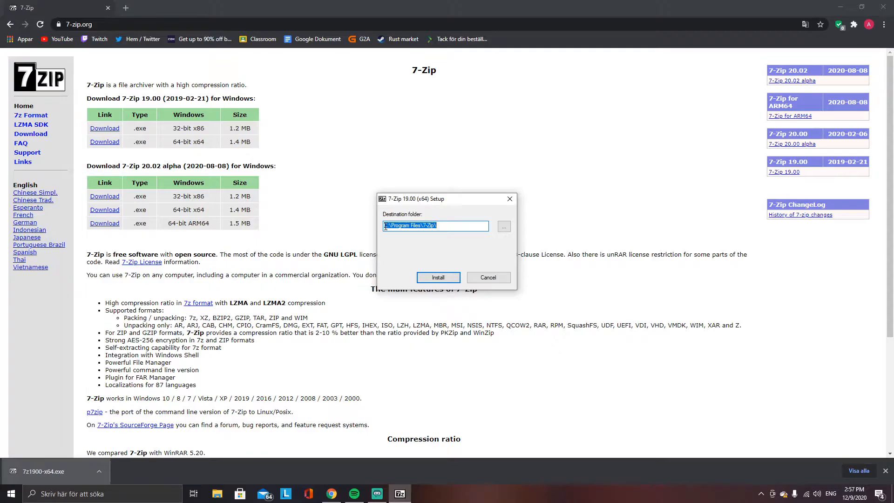
click(415, 255)
text(D)
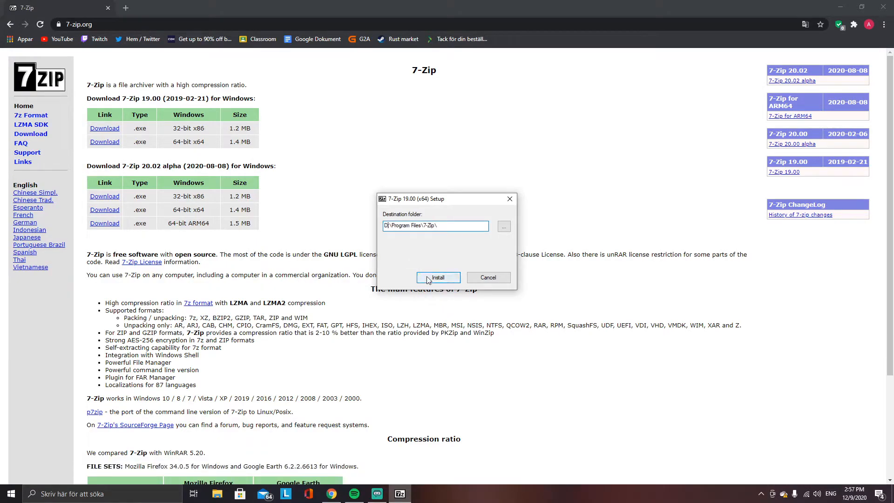
click(437, 277)
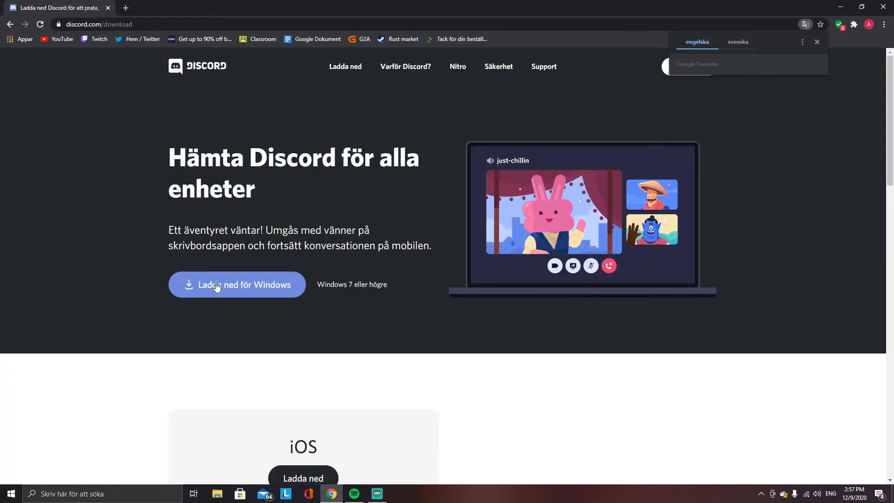
Download the Discord Windows installer, DiscordSetup (1).exe, from discord.com
click(236, 284)
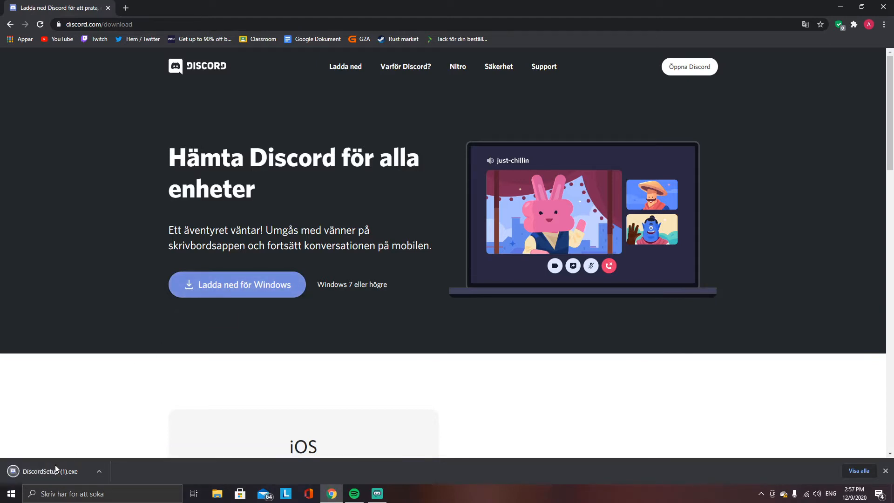
mouse_move(715, 74)
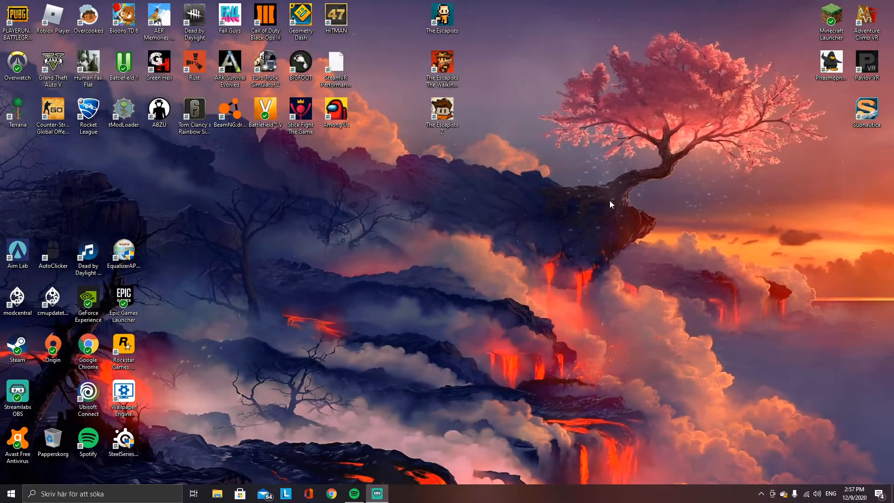
Move DiscordSetup (1) from Downloads to the desktop and extract it with 7-Zip there
click(217, 494)
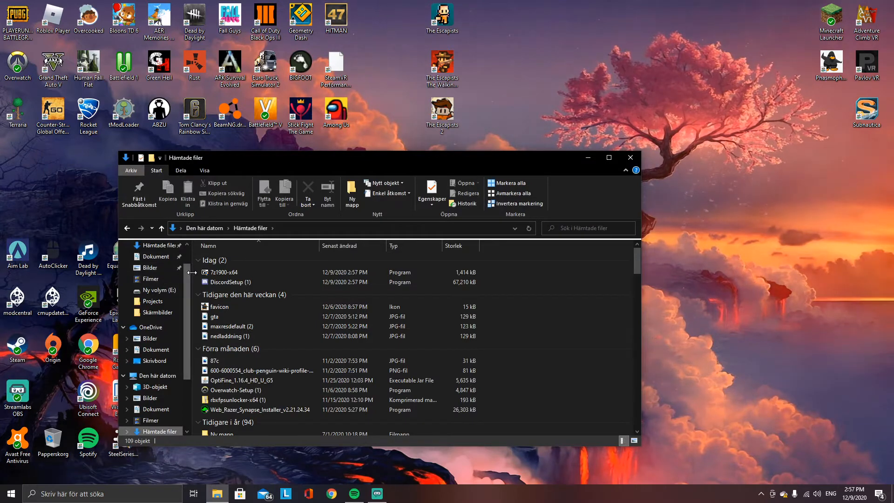
click(231, 282)
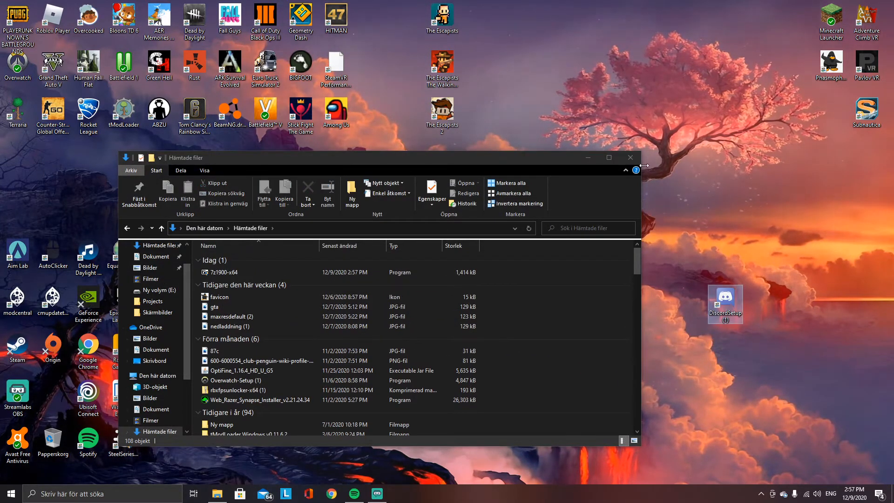
click(630, 157)
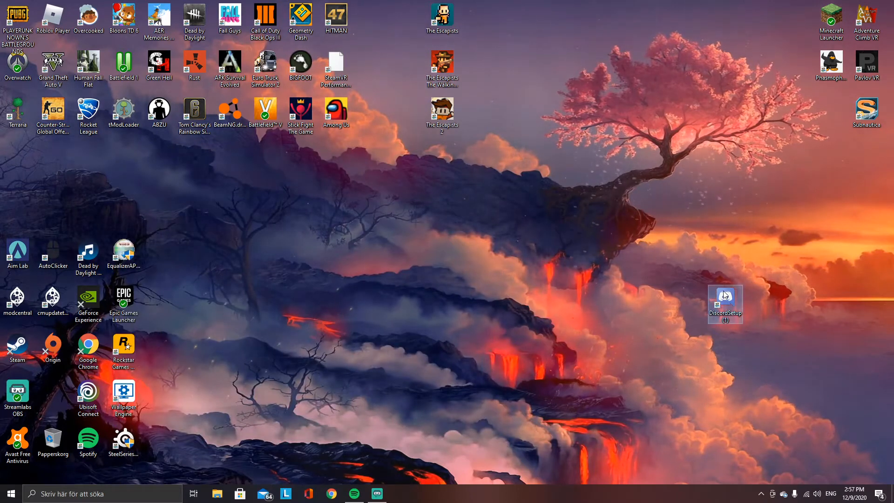
right_click(725, 303)
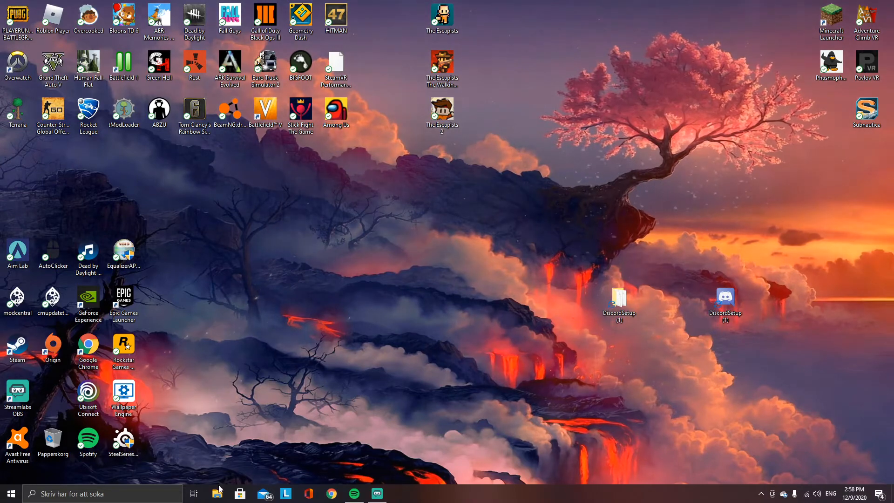
Browse Den här datorn, look into Windows (C:), then open Lokal disk (D:)
click(216, 494)
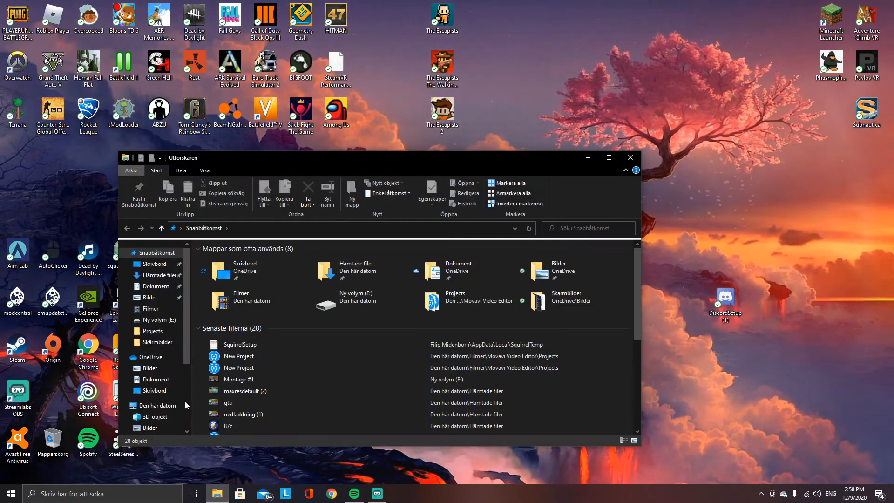
click(158, 405)
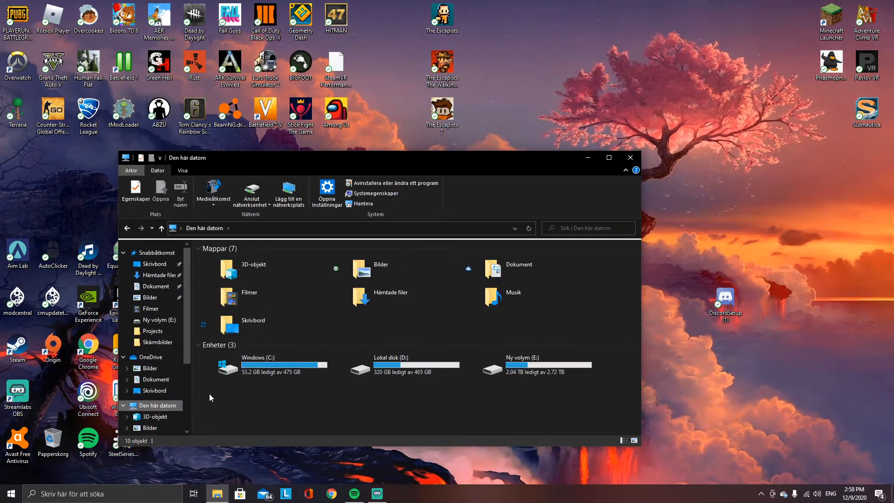
double_click(257, 368)
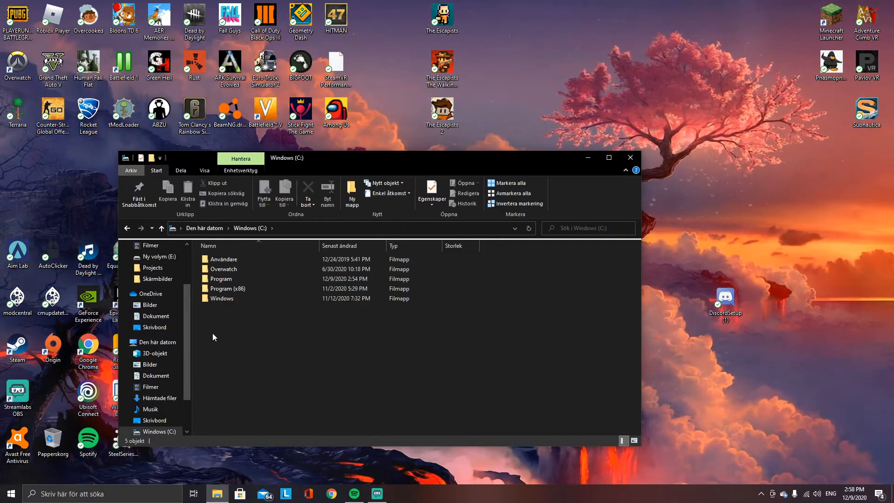
click(157, 341)
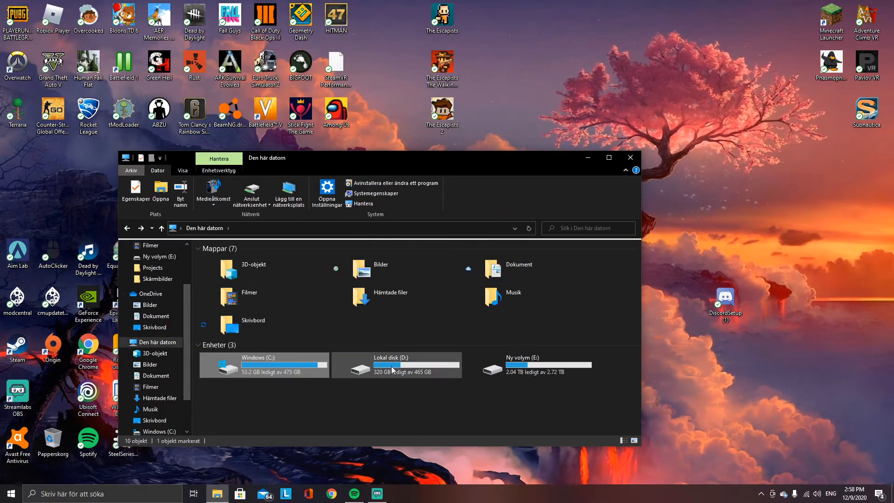
double_click(390, 365)
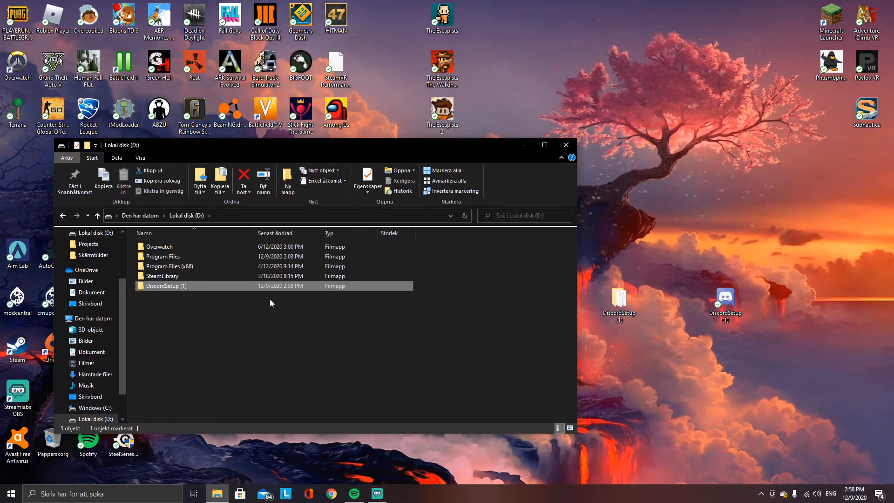
Inside DiscordSetup (1), extract Discord-0.0.309-full.nupkg into its own folder with 7-Zip
double_click(166, 285)
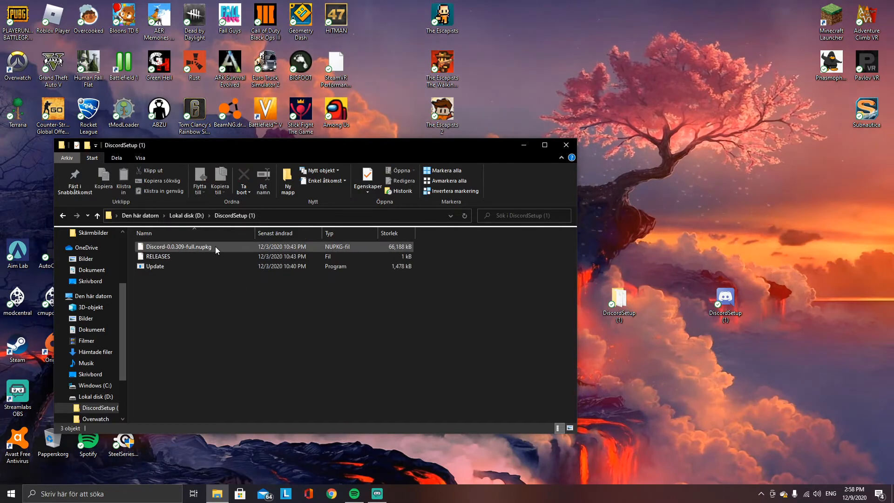
click(179, 247)
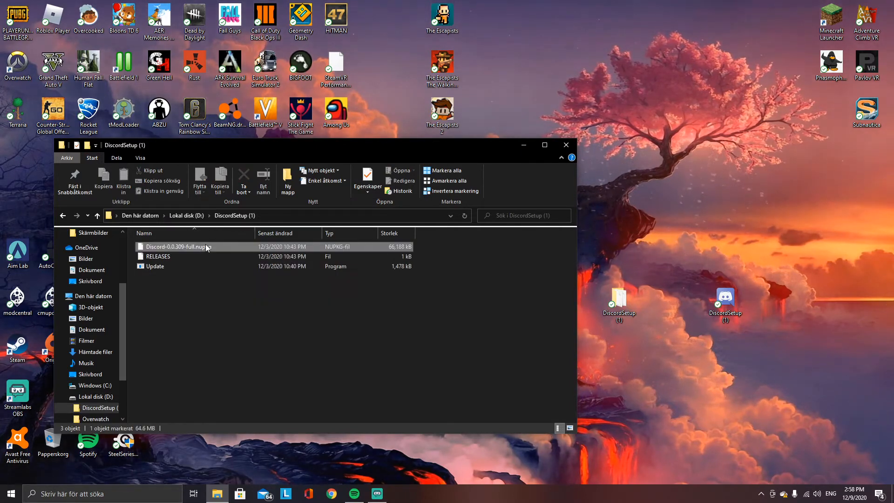
right_click(177, 247)
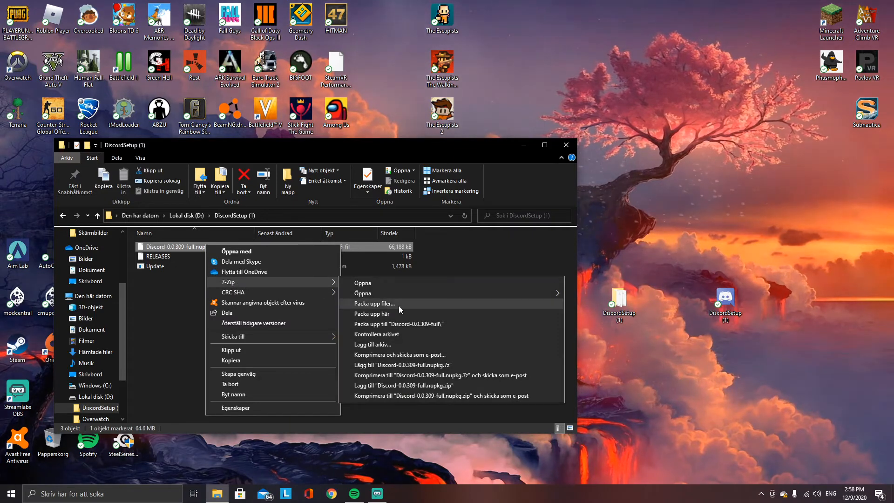
click(397, 324)
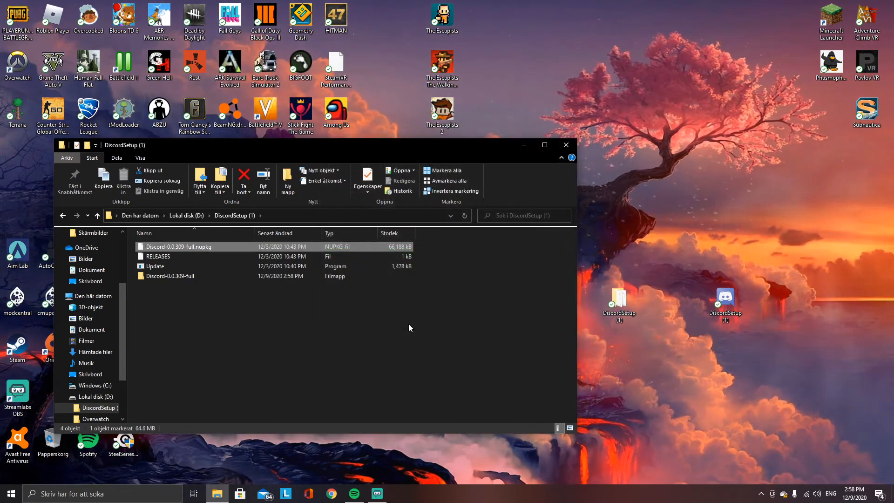
Navigate Discord-0.0.309-full\lib\net45 and send the Discord program to the desktop as a shortcut
double_click(170, 275)
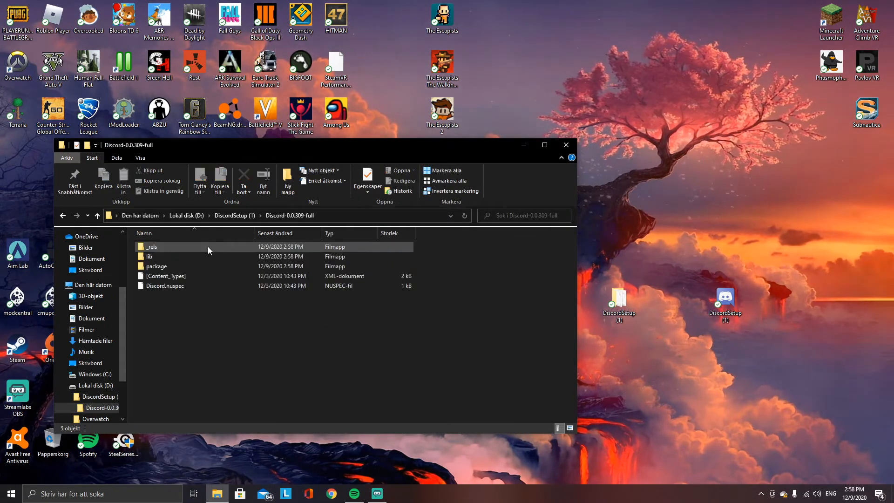
double_click(149, 256)
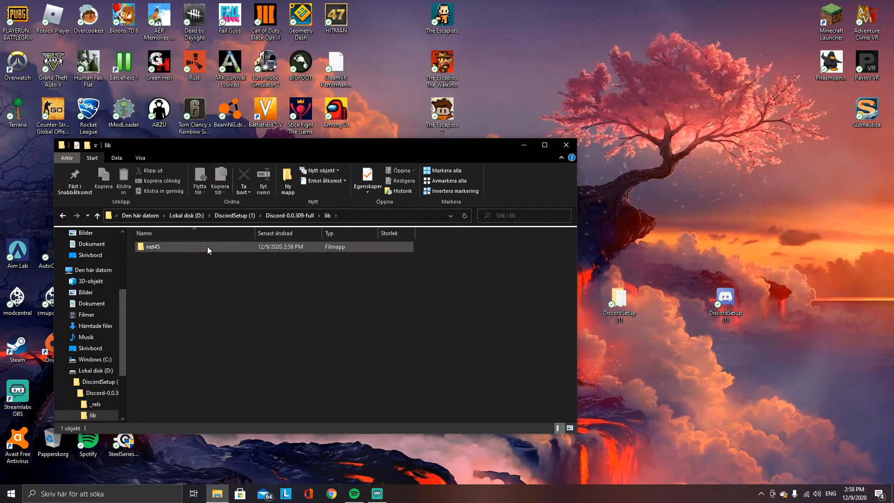
double_click(153, 247)
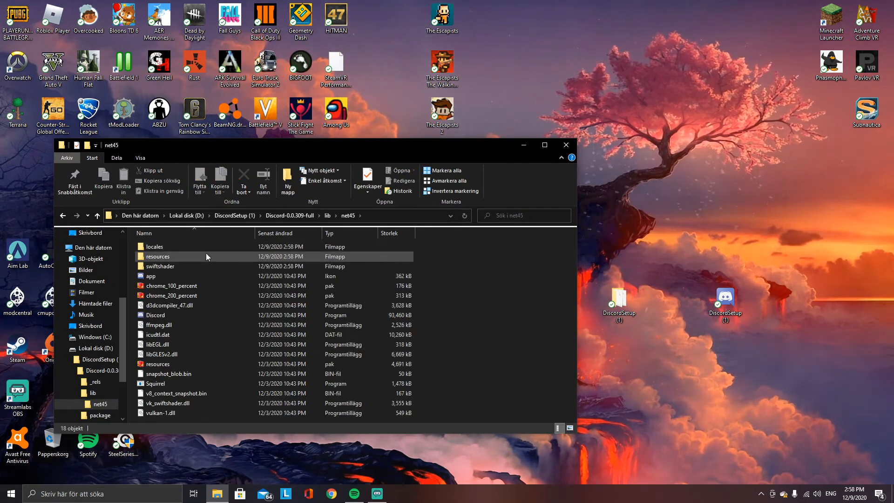
click(155, 315)
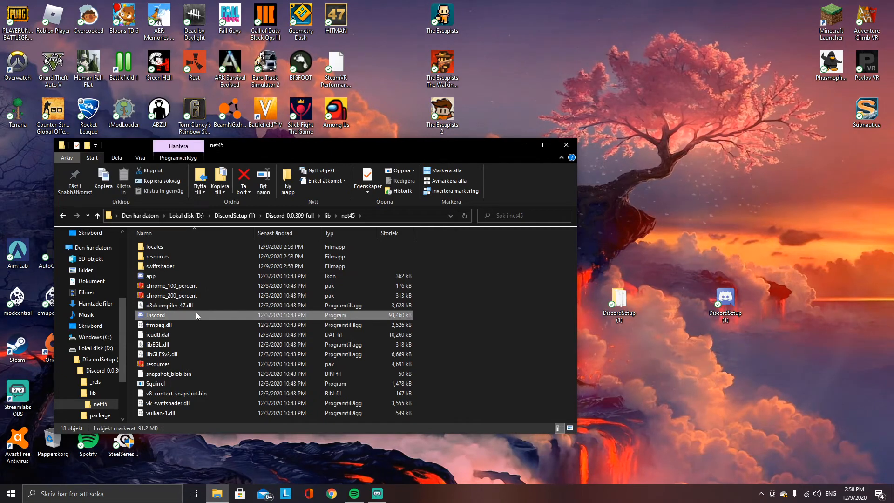
right_click(155, 315)
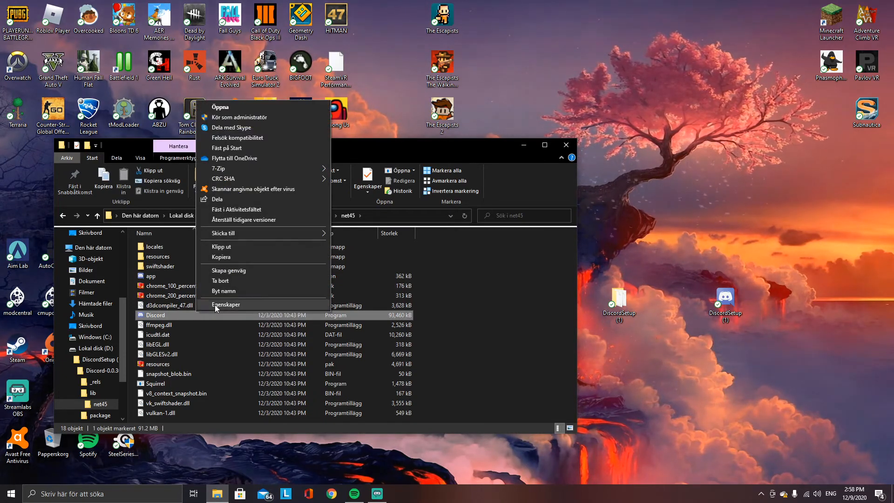
mouse_move(242, 253)
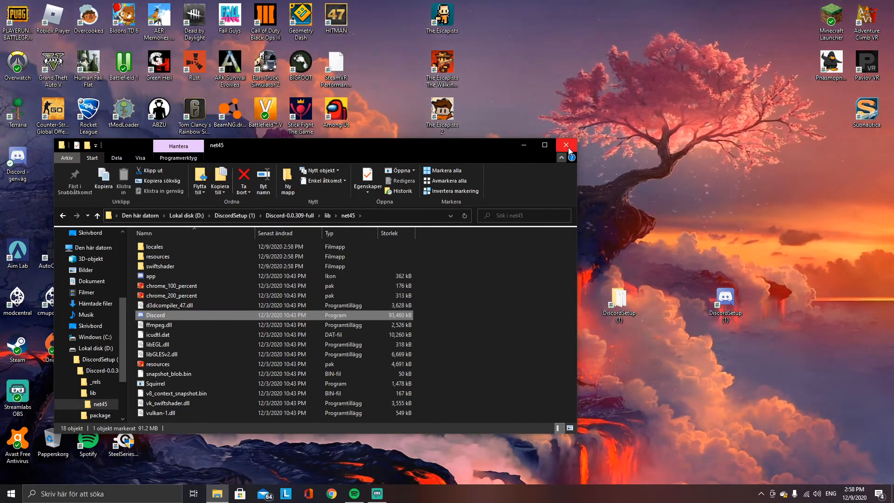
Close Explorer and launch Discord from its desktop shortcut, showing Checking for updates
click(566, 146)
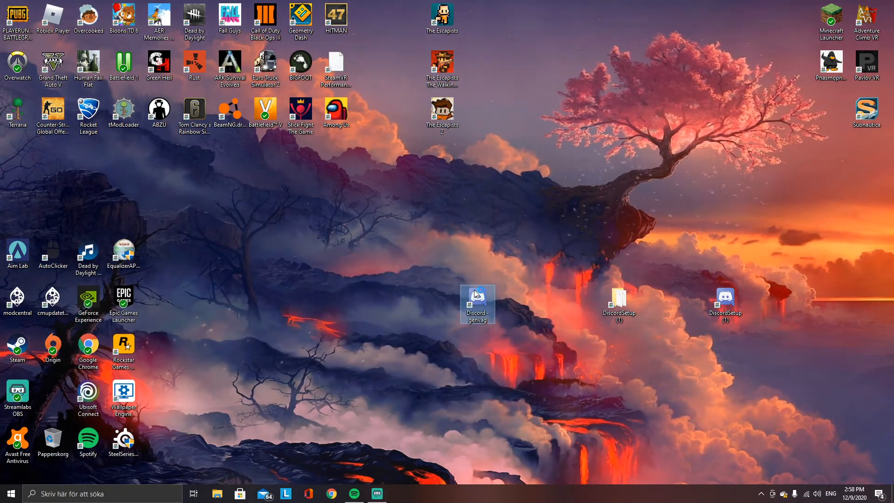
double_click(477, 299)
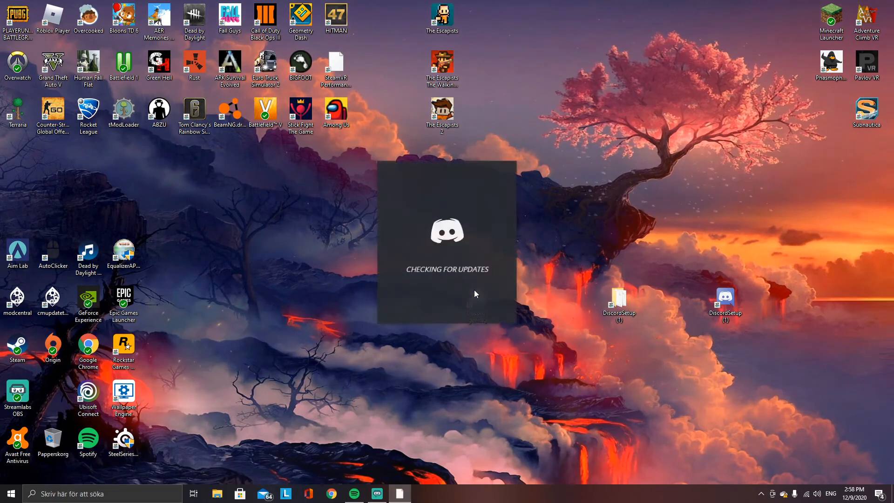